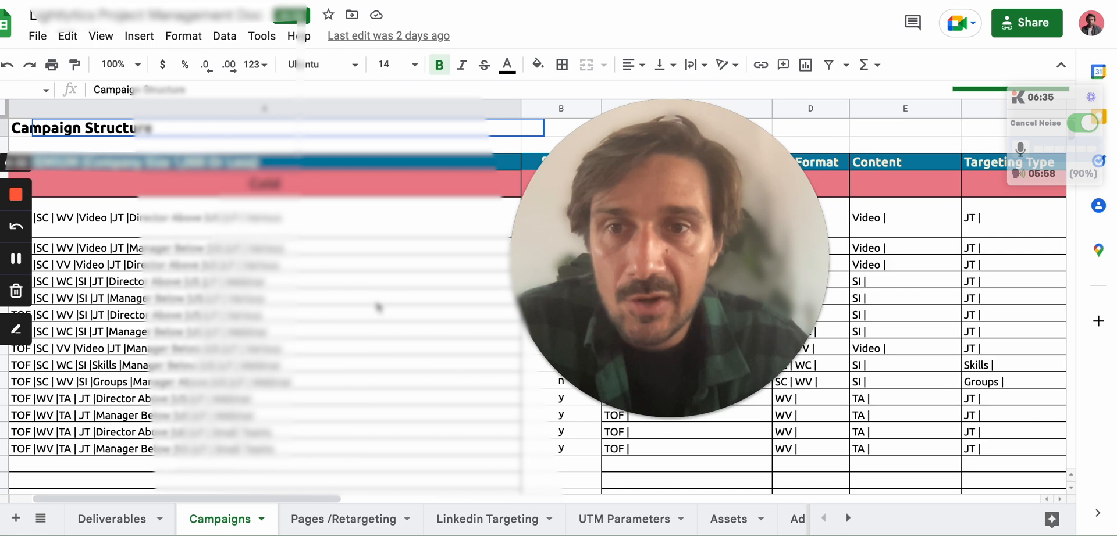
# Step: Scroll the sheet, then browse the Pages /Retargeting, Linkedin Targeting, UTM Parameters and Assets tabs
pyautogui.scroll(-3)
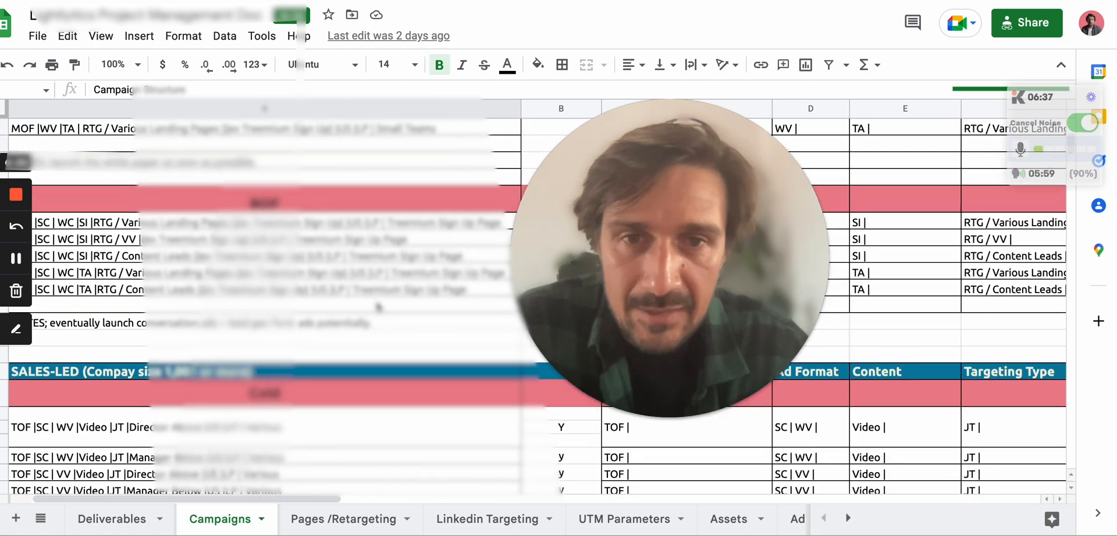
pyautogui.scroll(-3)
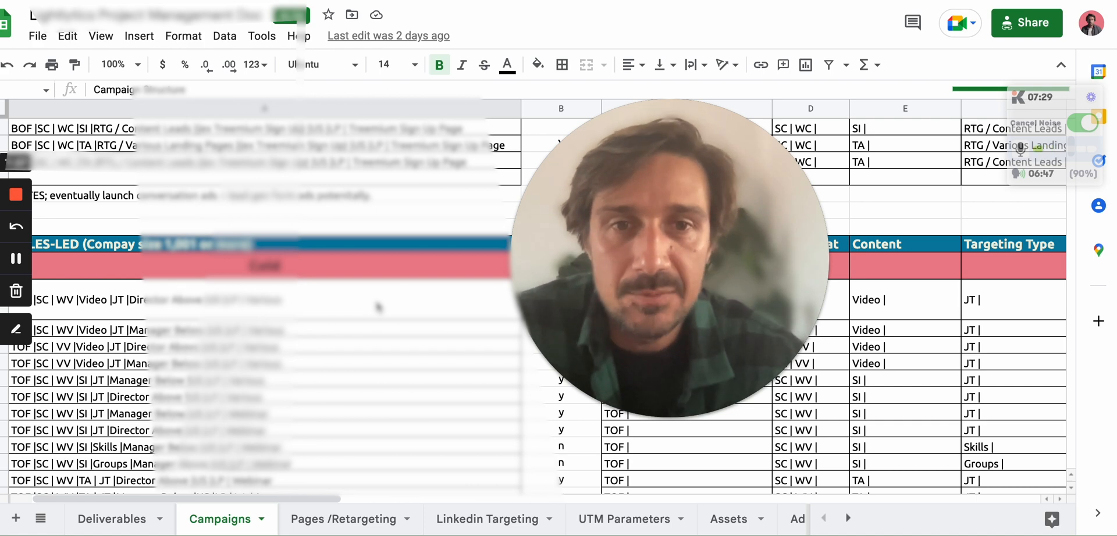
pyautogui.scroll(-3)
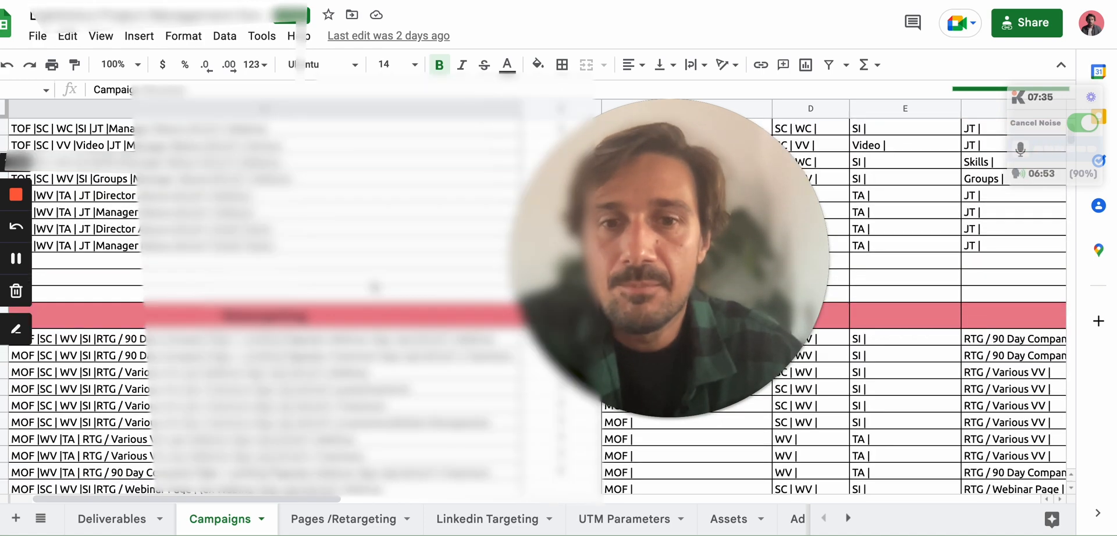
pyautogui.scroll(-3)
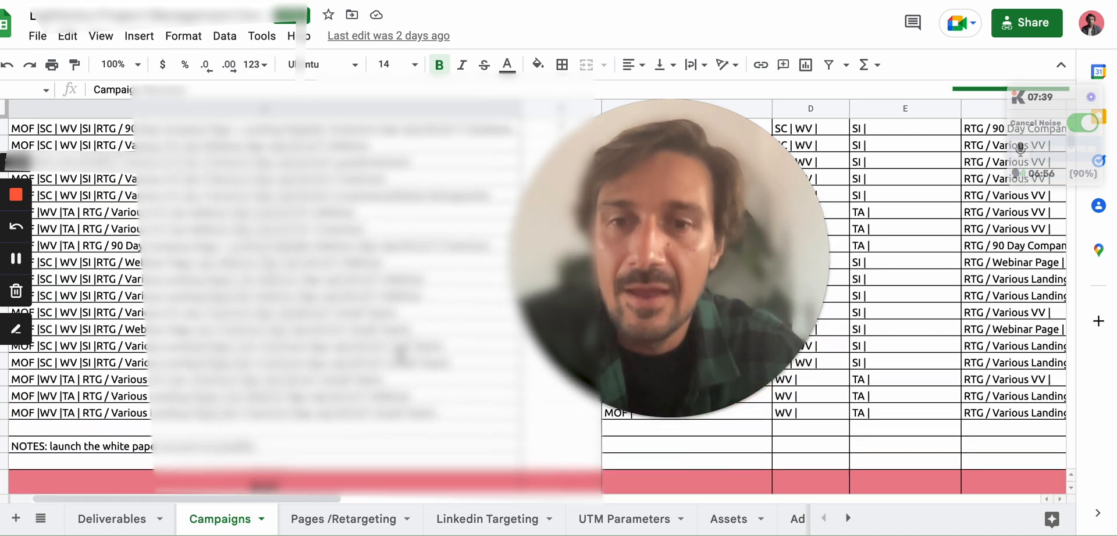
pyautogui.click(343, 518)
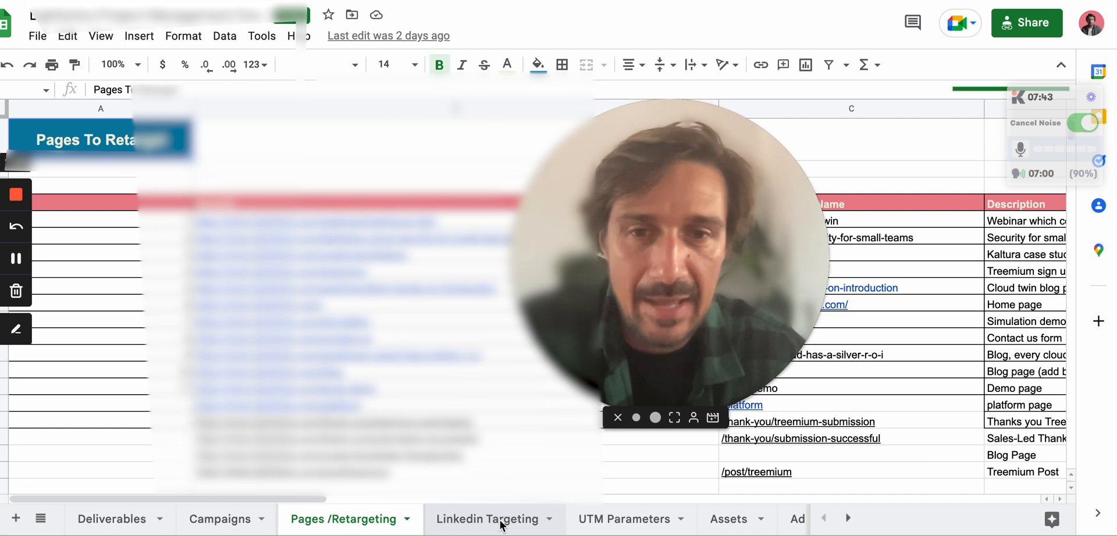
pyautogui.click(488, 520)
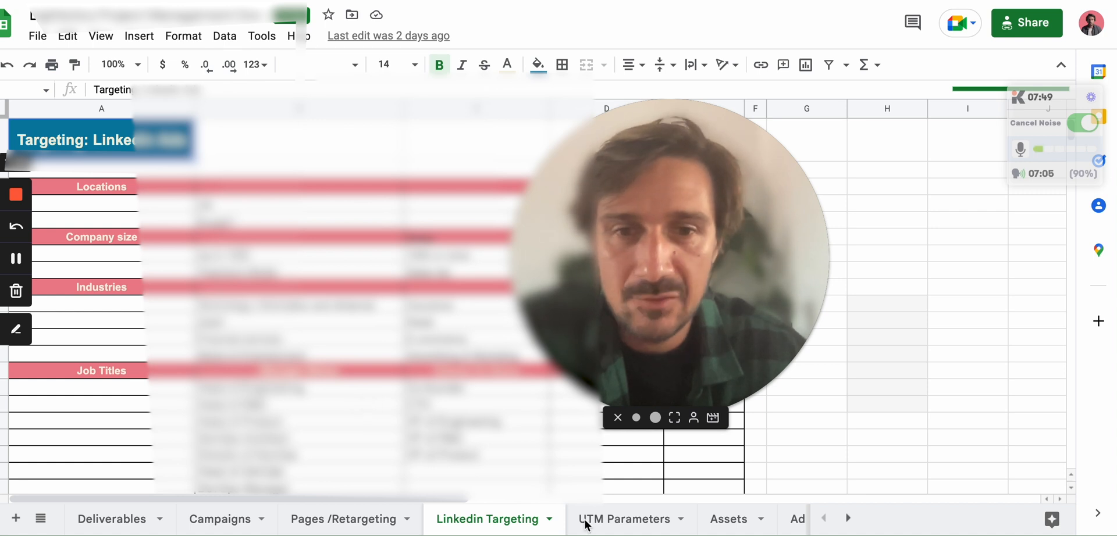
pyautogui.click(623, 519)
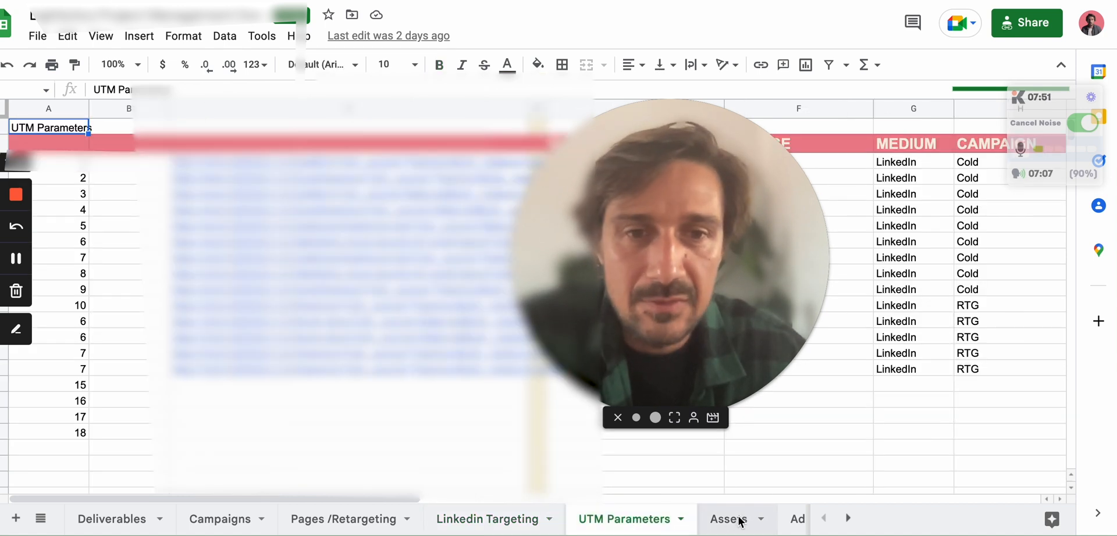
pyautogui.click(796, 518)
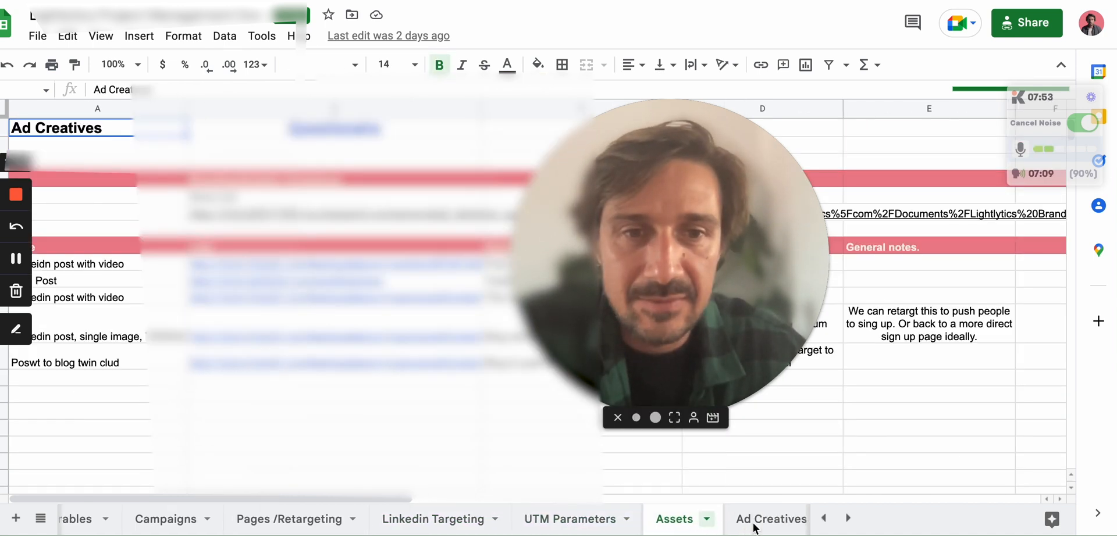
# Step: Review the numbered ad creatives with image previews, then go back to Campaigns
pyautogui.click(771, 518)
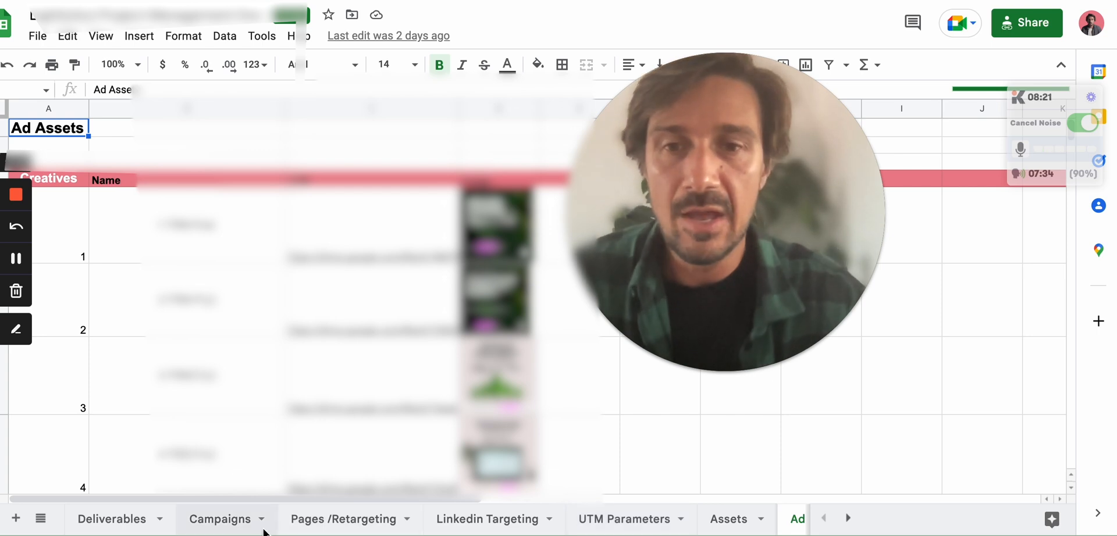
pyautogui.click(219, 518)
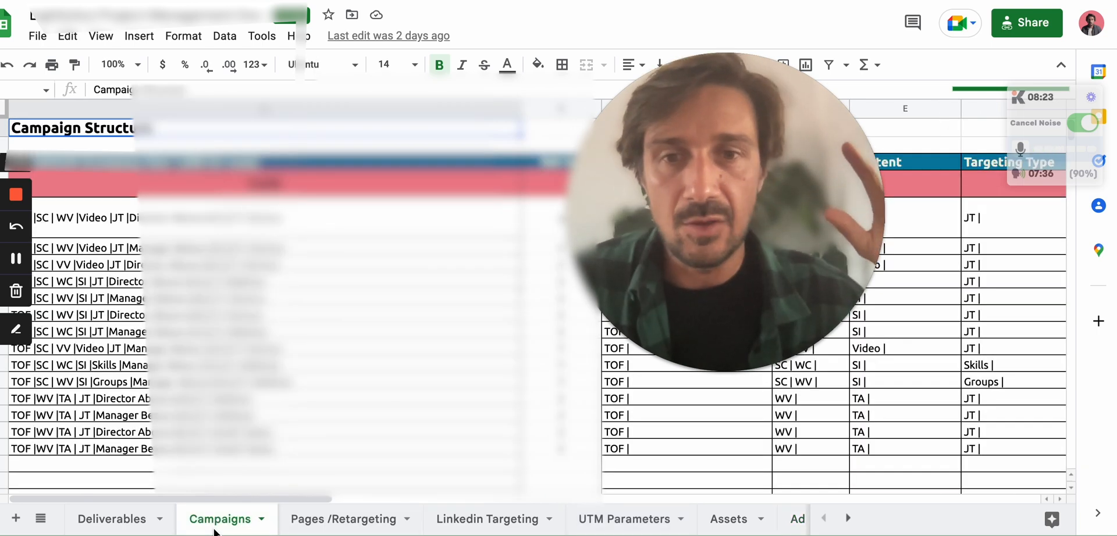